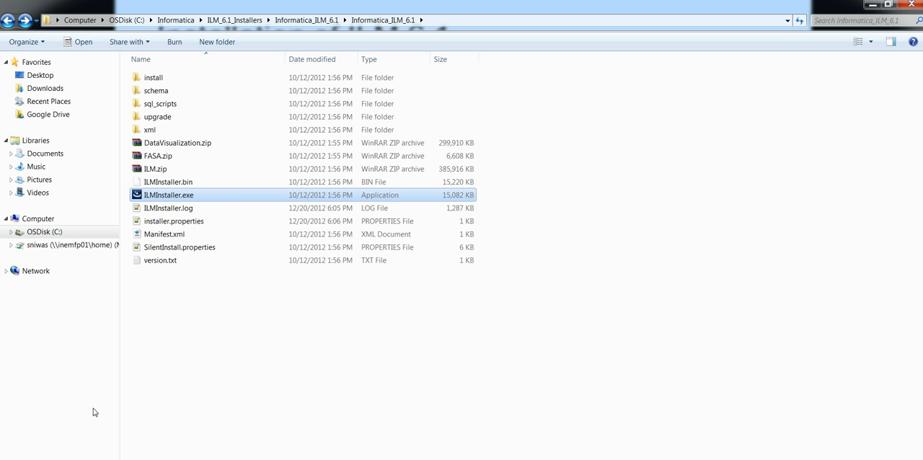
mouse_move(220, 374)
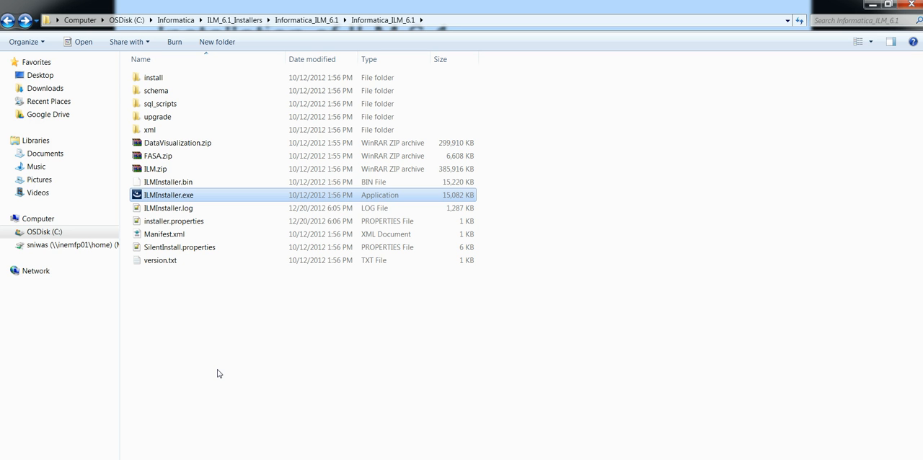
mouse_move(173, 195)
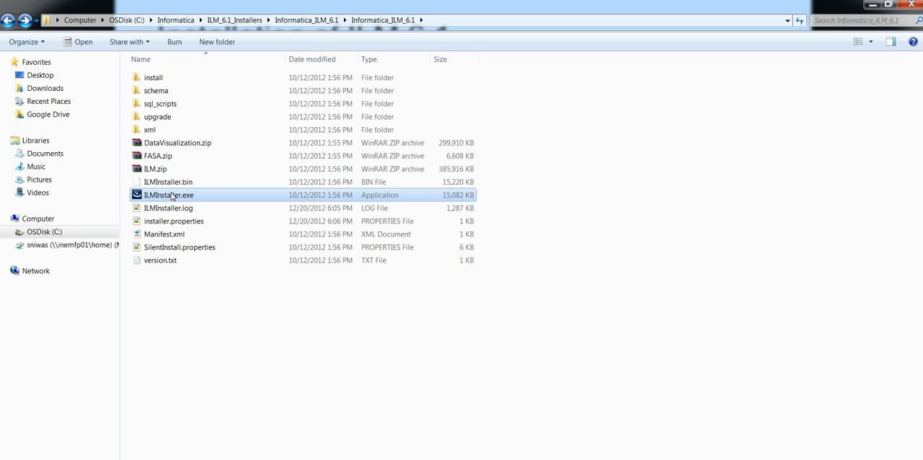
- Launch ILMInstaller.exe and continue past Welcome with 'Install Data Archive' selected
double_click(167, 194)
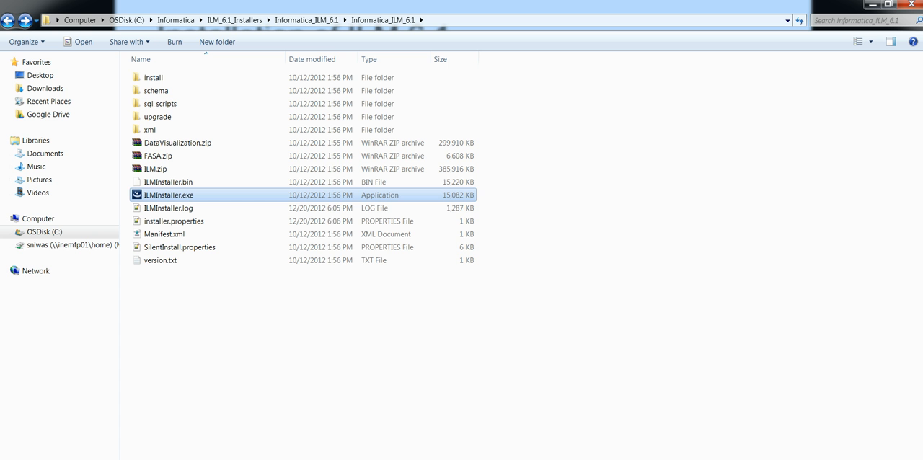
double_click(168, 194)
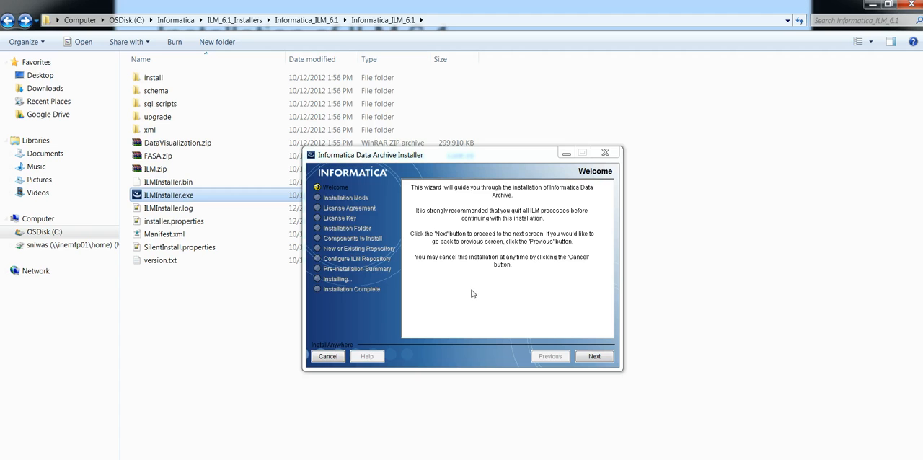
click(594, 356)
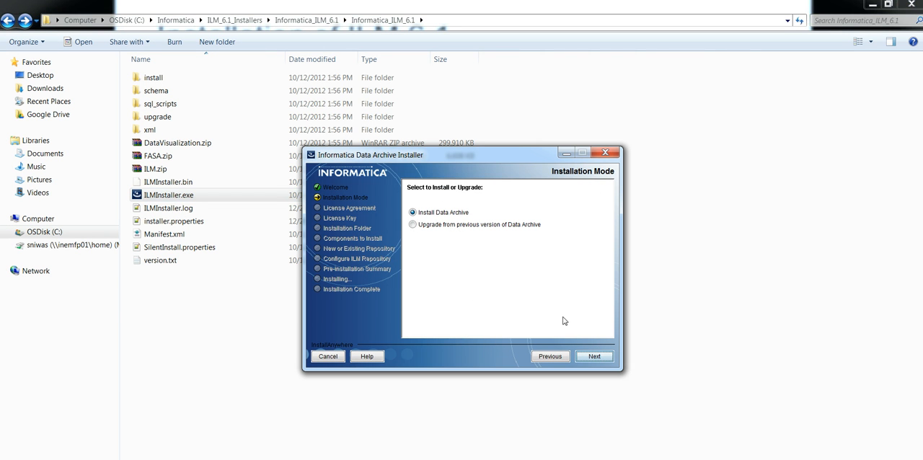
mouse_move(531, 284)
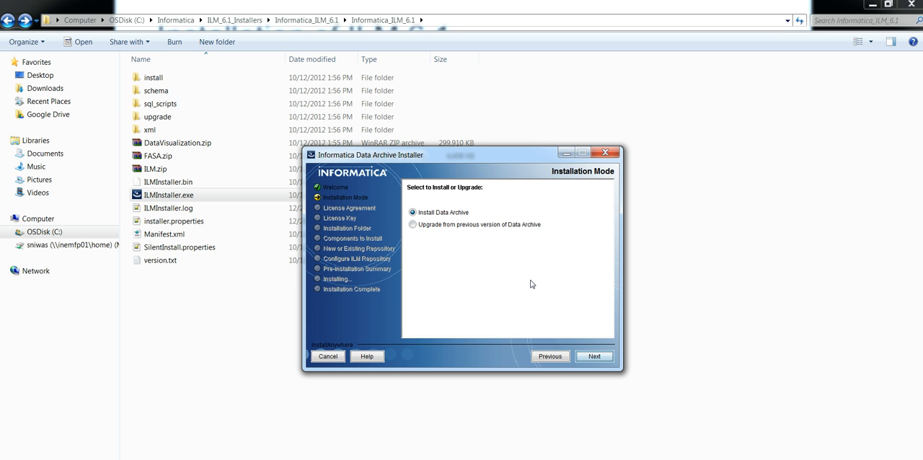
mouse_move(594, 355)
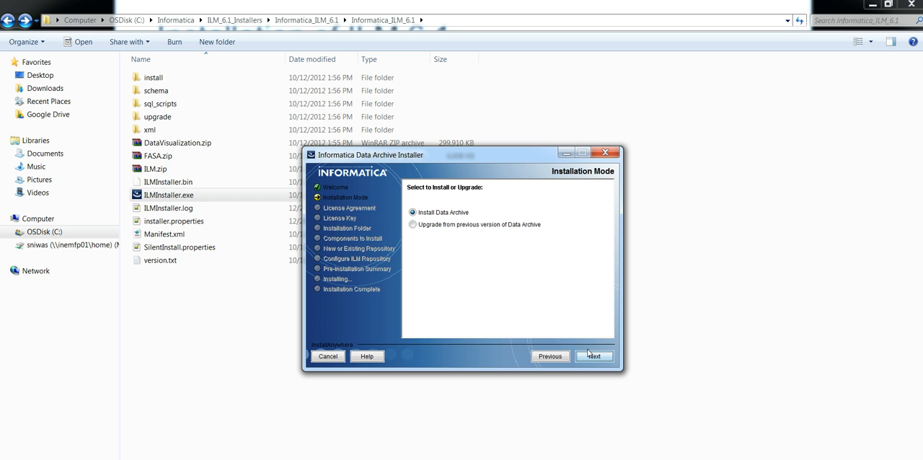
click(595, 355)
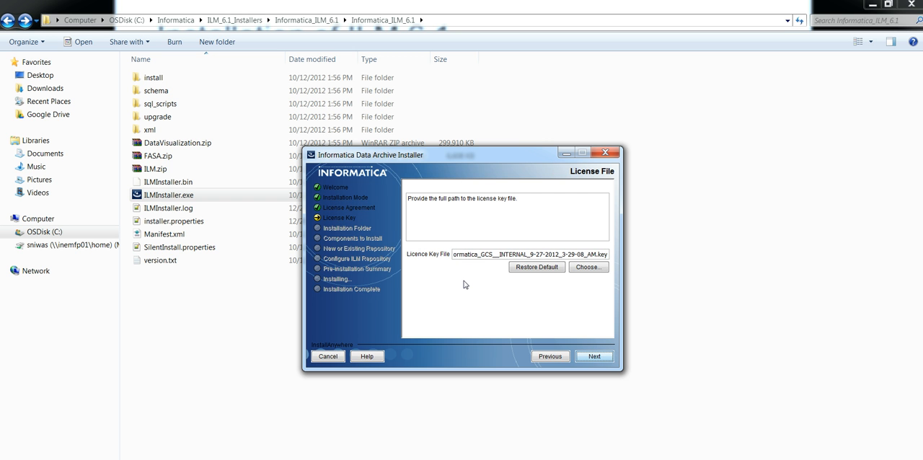
mouse_move(490, 301)
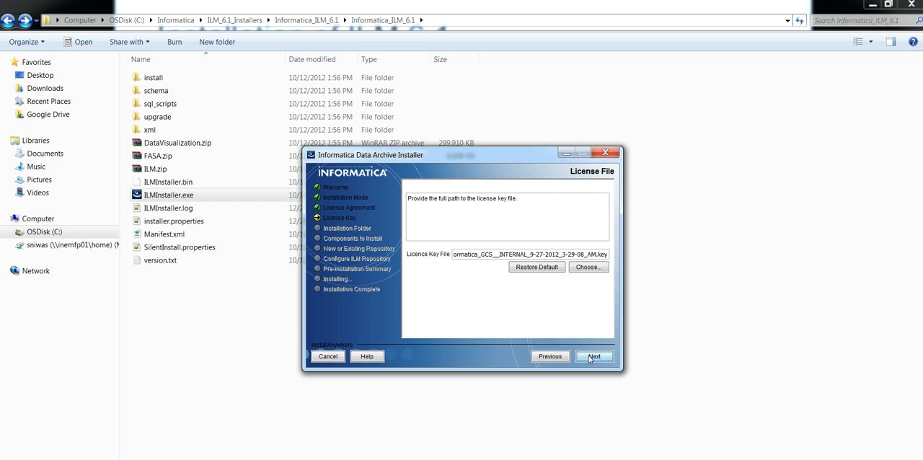
- Accept the default license key file and continue to Installation Folder
click(594, 357)
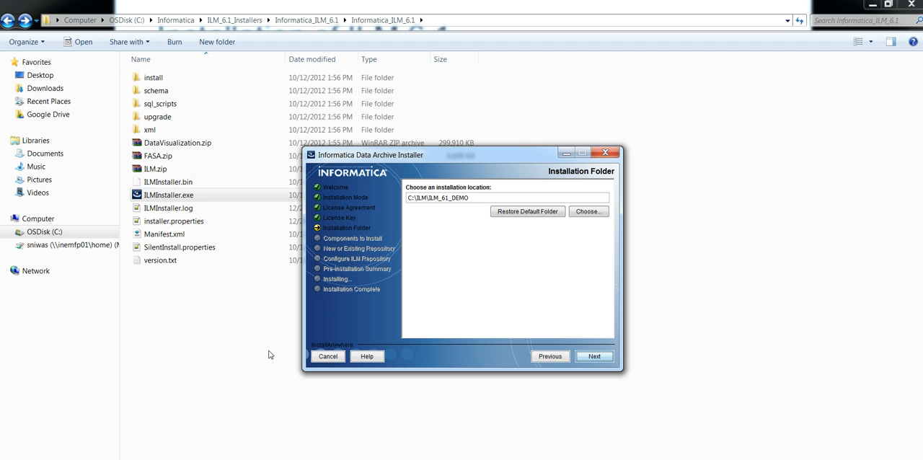
mouse_move(459, 231)
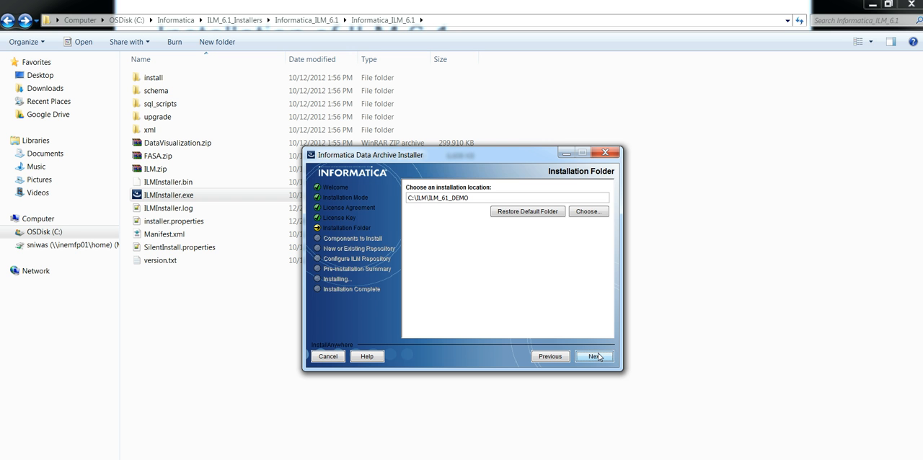
- Keep the C:\ILM\ILM_61_DEMO folder and tick the Data Archive component
click(595, 356)
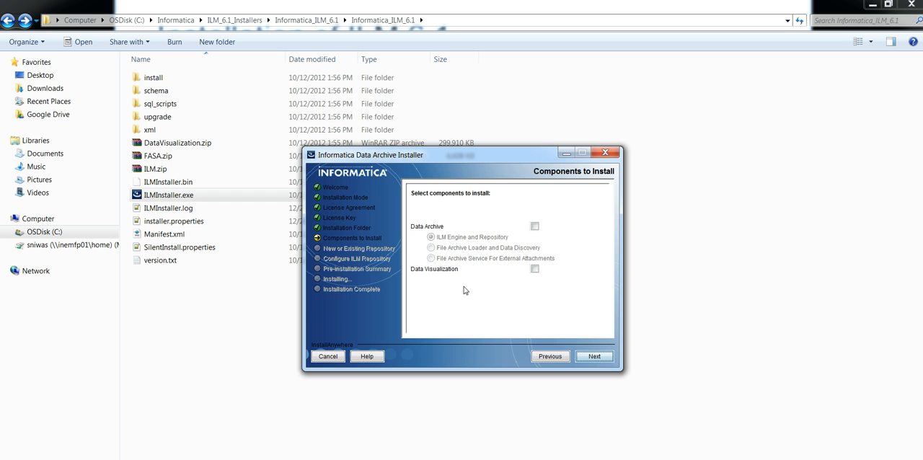
mouse_move(461, 308)
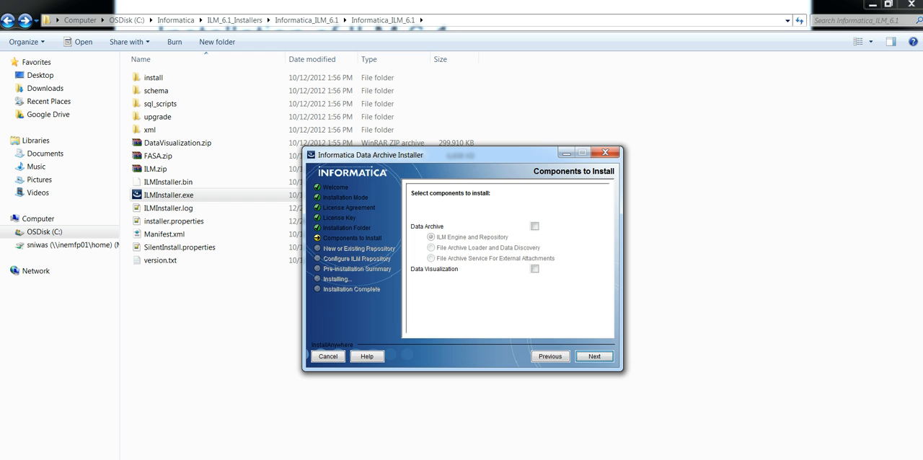
mouse_move(340, 329)
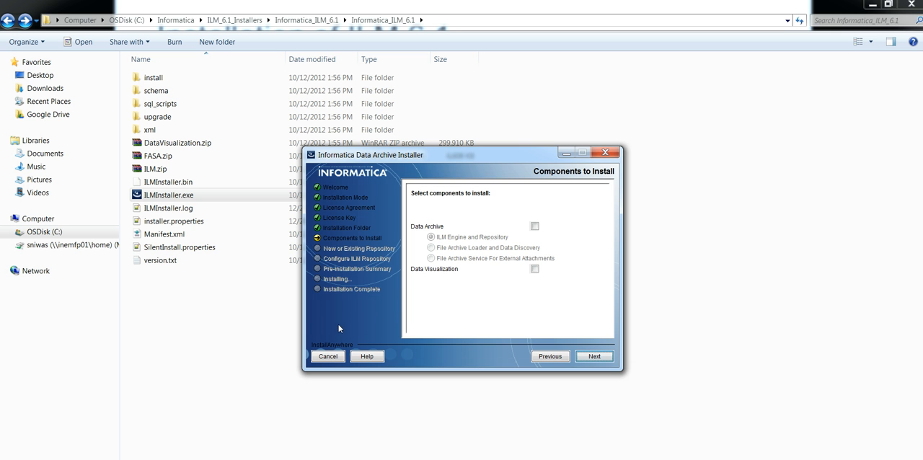
click(534, 225)
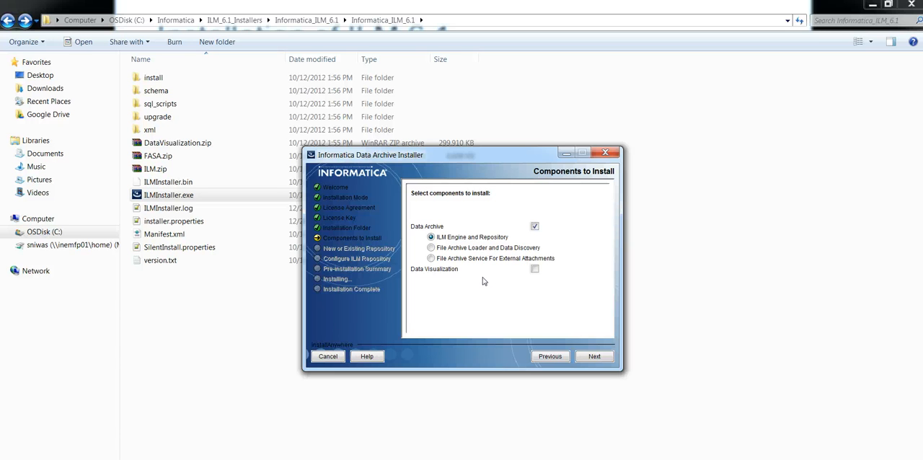
mouse_move(552, 312)
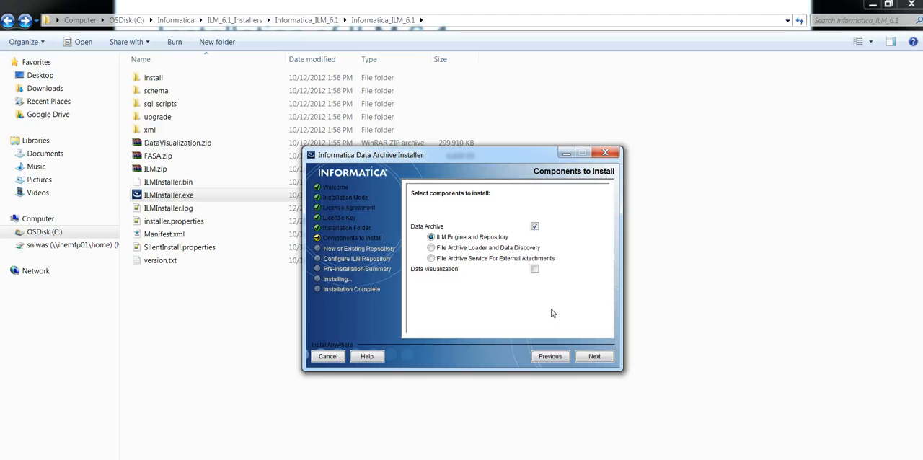
mouse_move(594, 356)
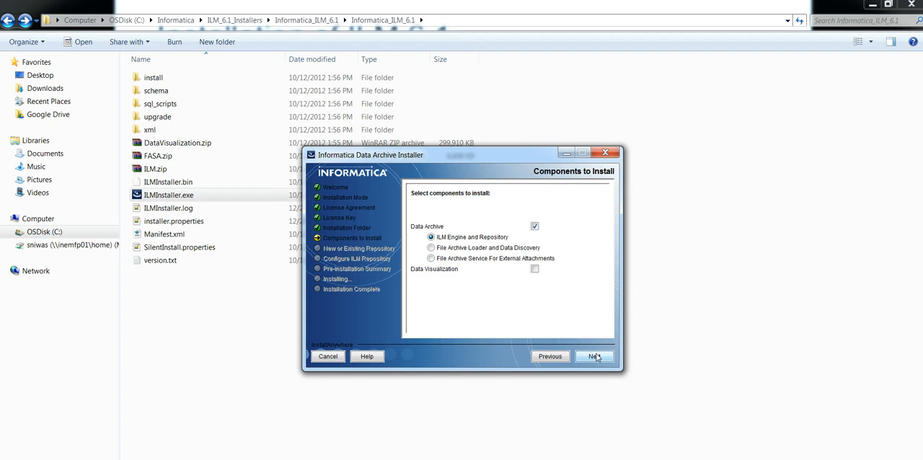
- Continue with a new ILM repository to the Administration Database Connection page
click(595, 355)
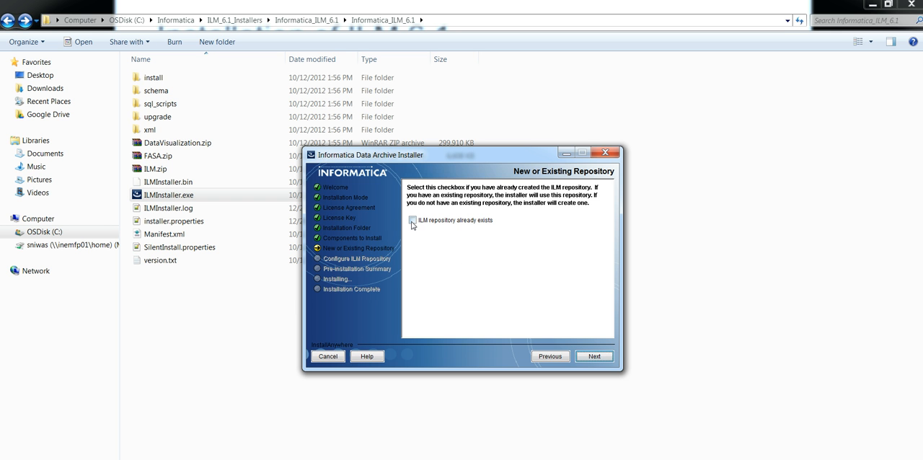
mouse_move(566, 329)
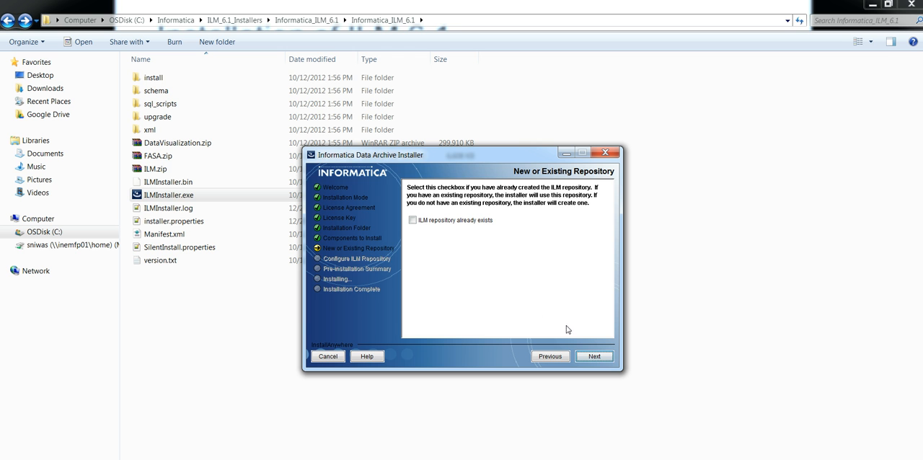
click(594, 355)
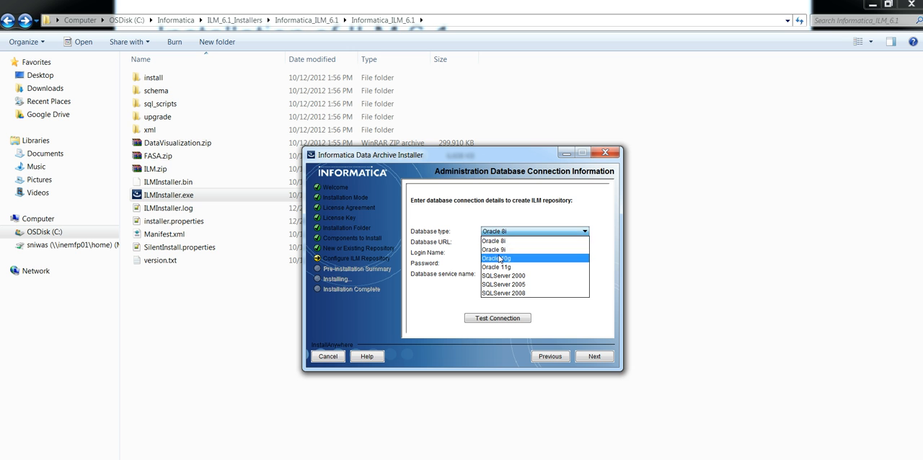
- Set the database URL to 10.65.113.35:1521, login system, service name test, and test the connection
click(496, 258)
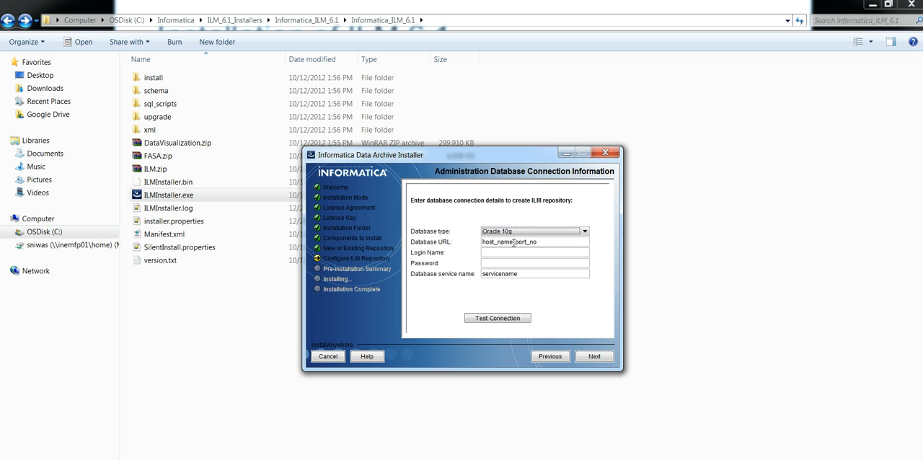
double_click(497, 243)
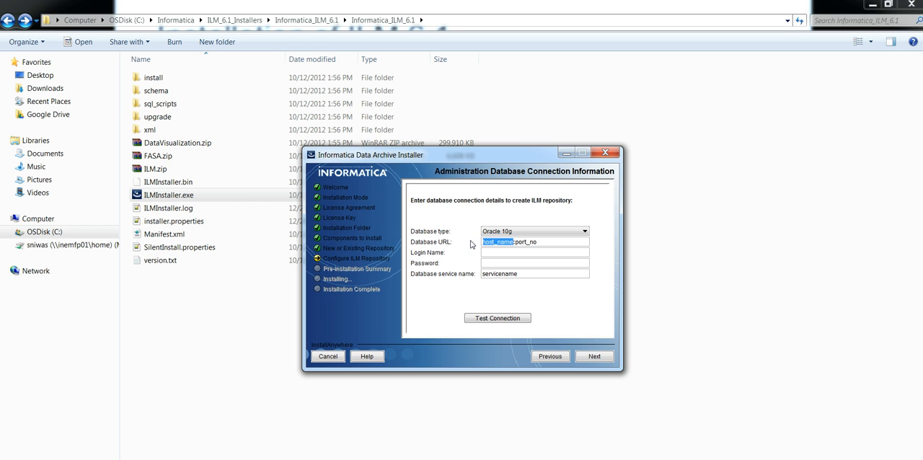
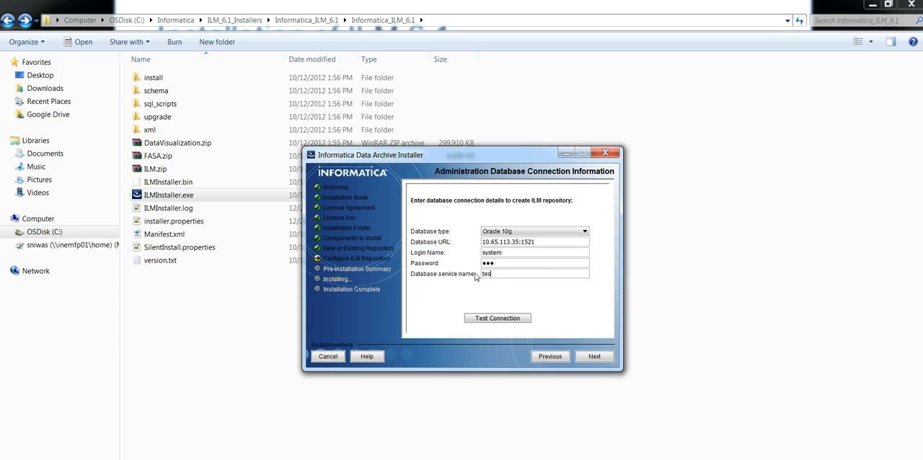
click(496, 317)
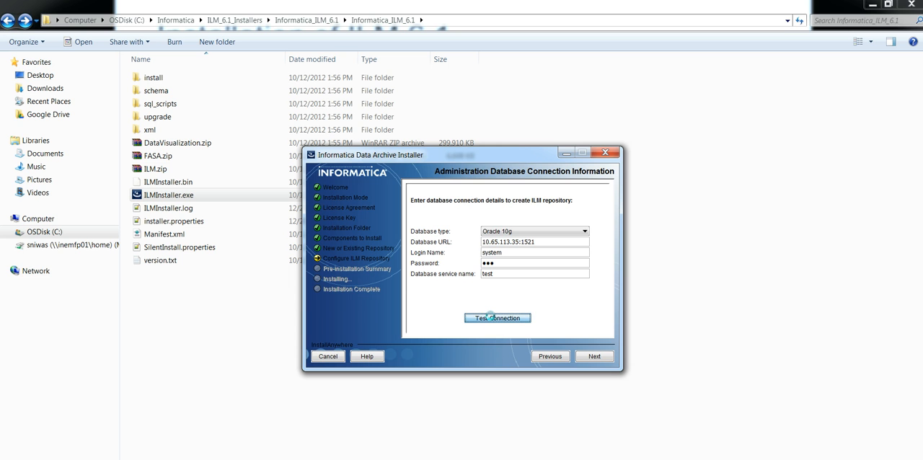
click(594, 355)
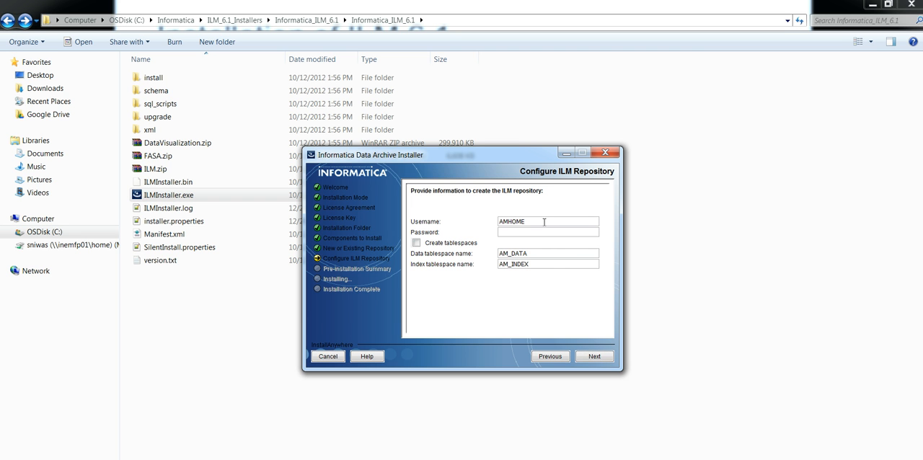
- Make the repository username AMHOME_DEMO_NEW with a password and enable Create tablespaces
text(_DEMO_NEW)
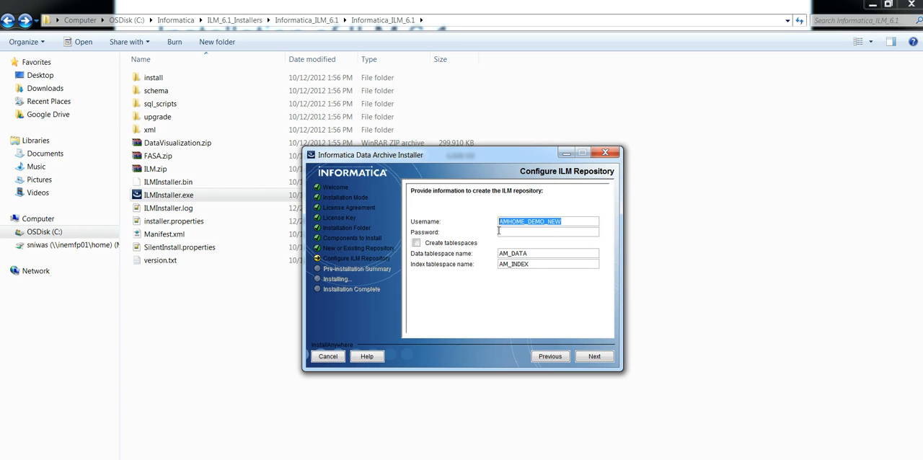
text(password)
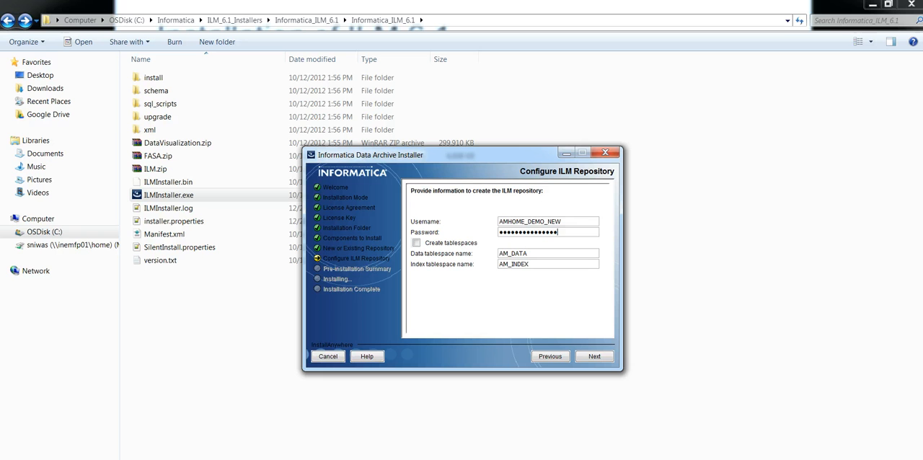
mouse_move(485, 349)
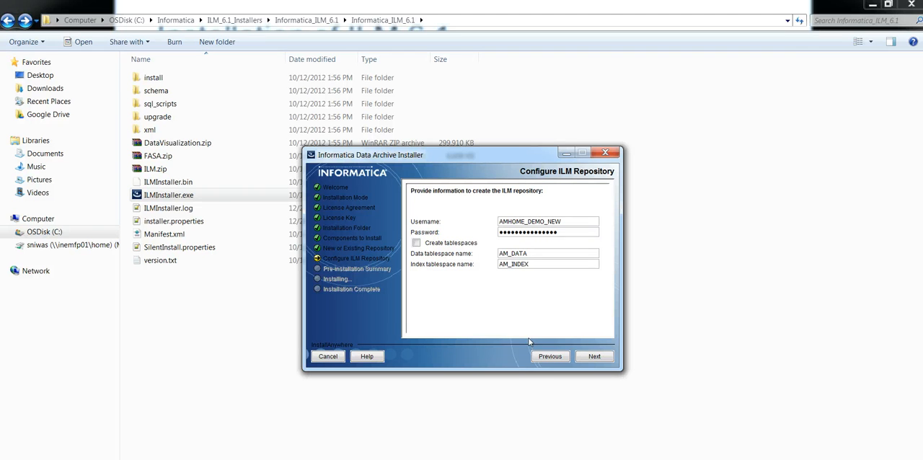
click(548, 254)
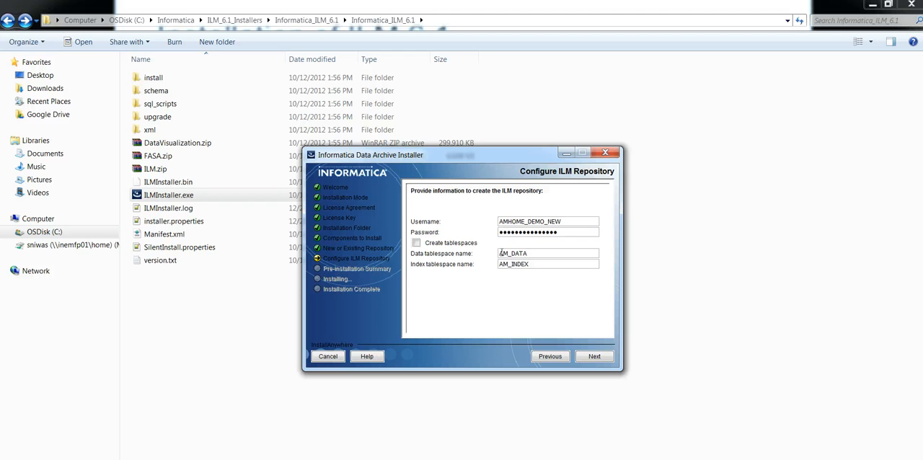
click(415, 243)
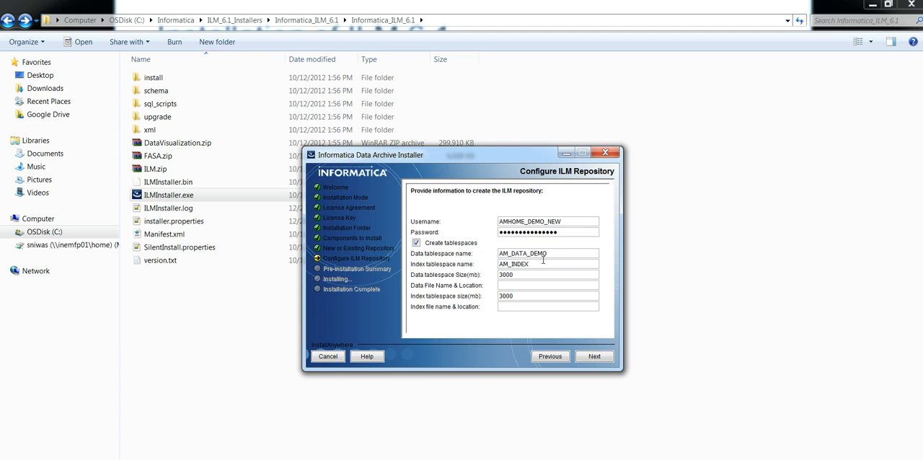
- Name the tablespace AM_INDEX_DEMO and set the data file location to \oracle\product\10.2.0\oradata\test
text(_DEMO)
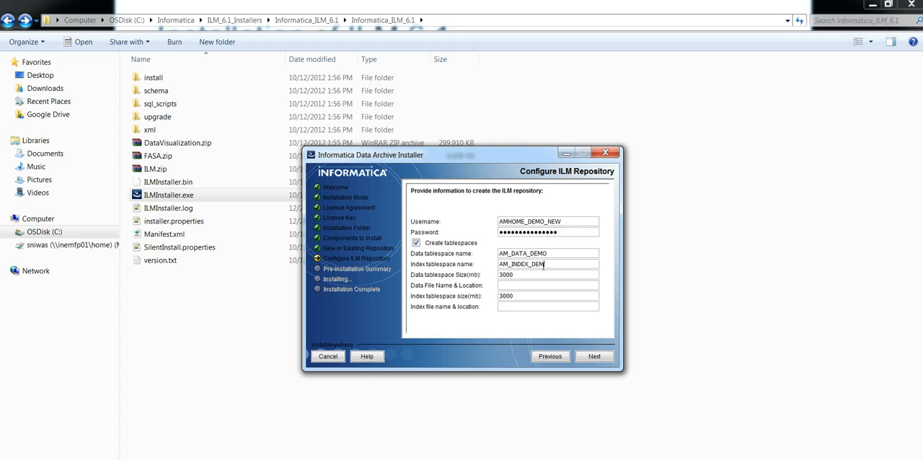
click(548, 285)
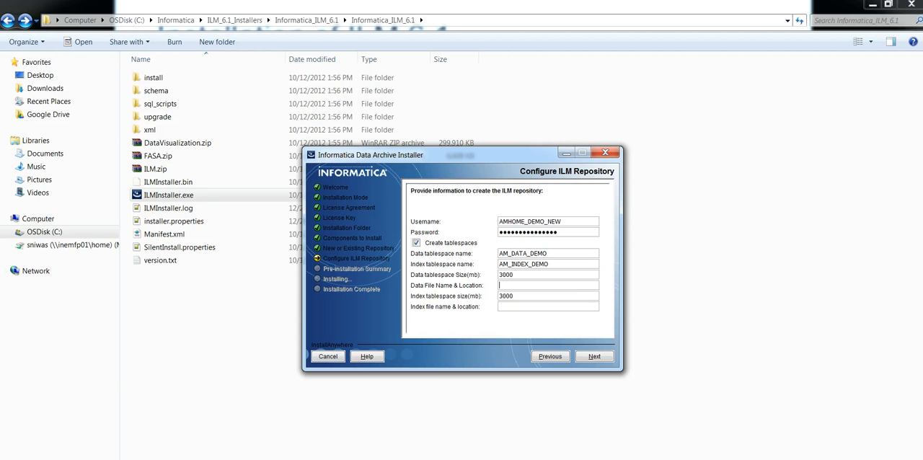
text(\oracle\product\10.2.0\oradata\test)
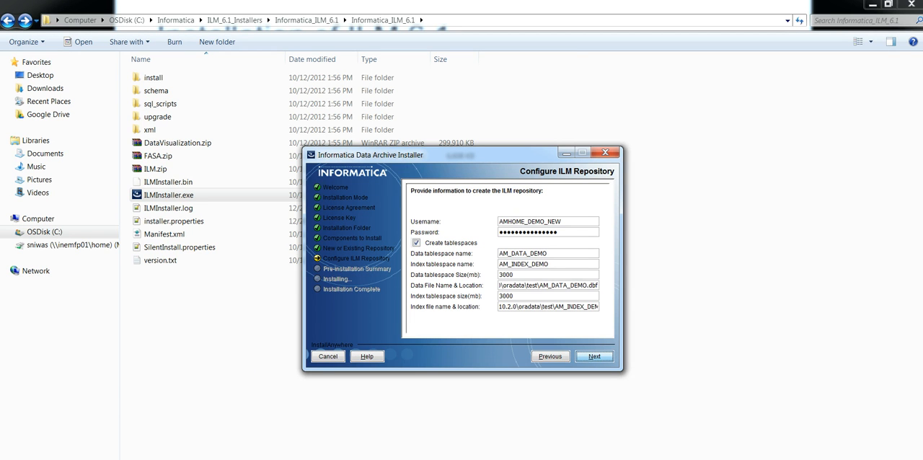
- Start the installation from the pre-installation summary
click(594, 356)
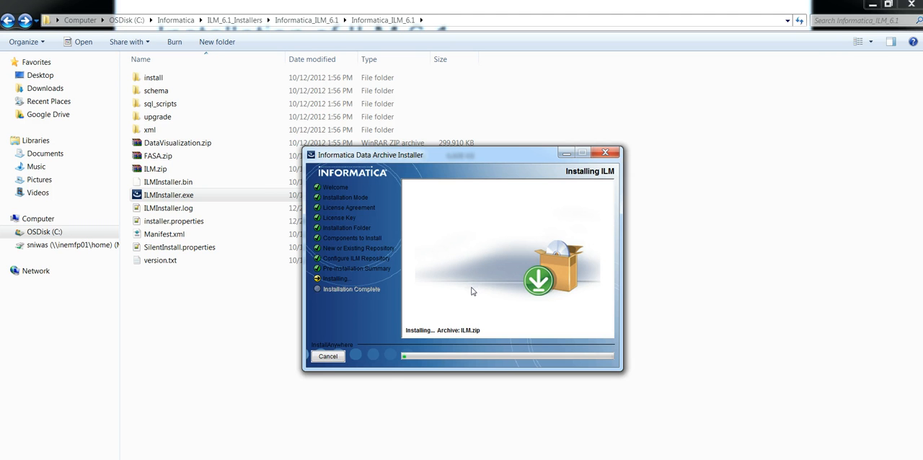
mouse_move(42, 400)
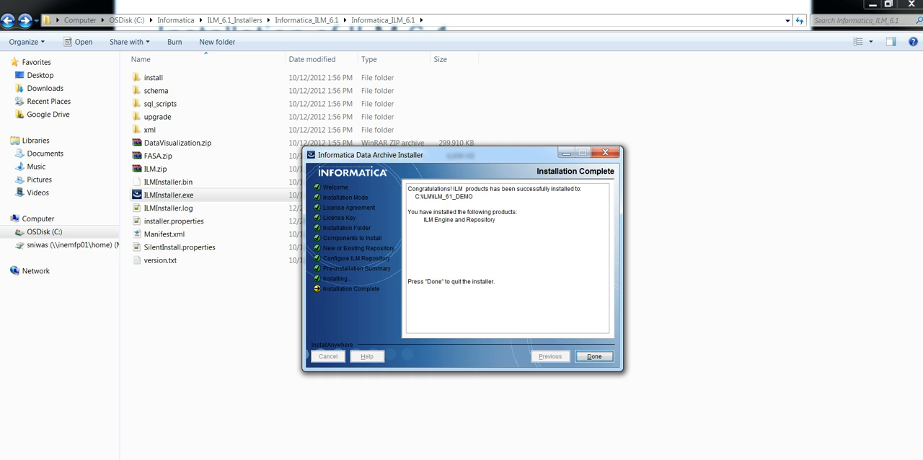
mouse_move(596, 342)
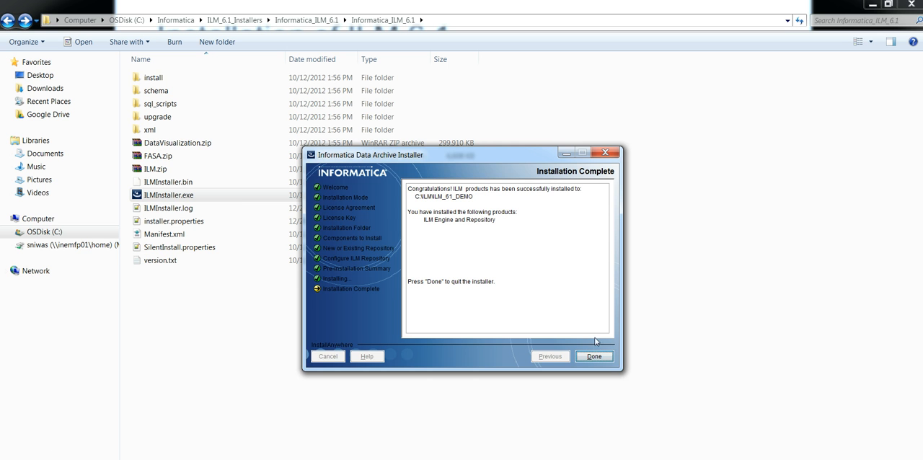
- Quit the installer with Done after the successful install
click(594, 356)
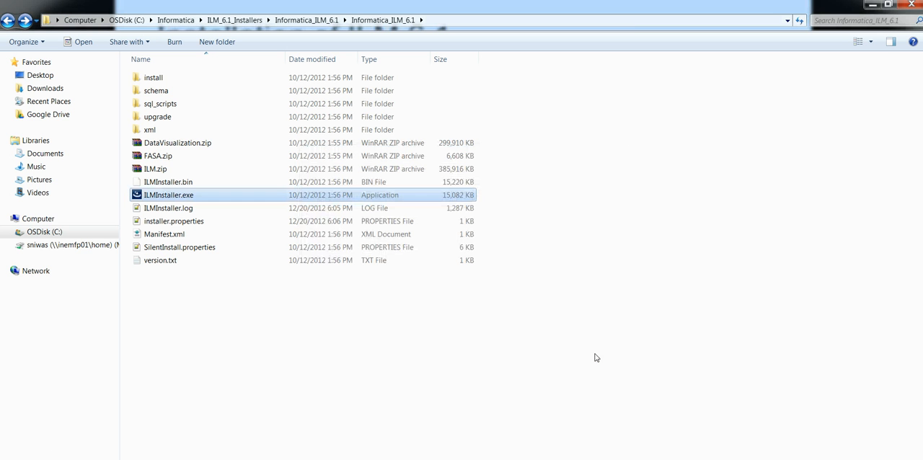